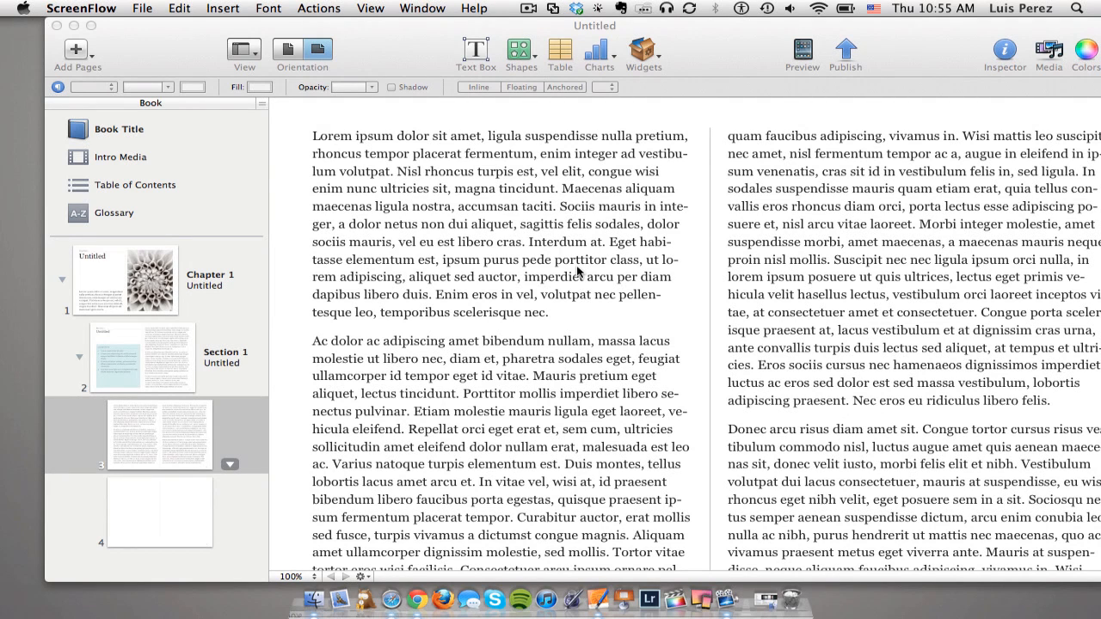
mouse_move(630, 110)
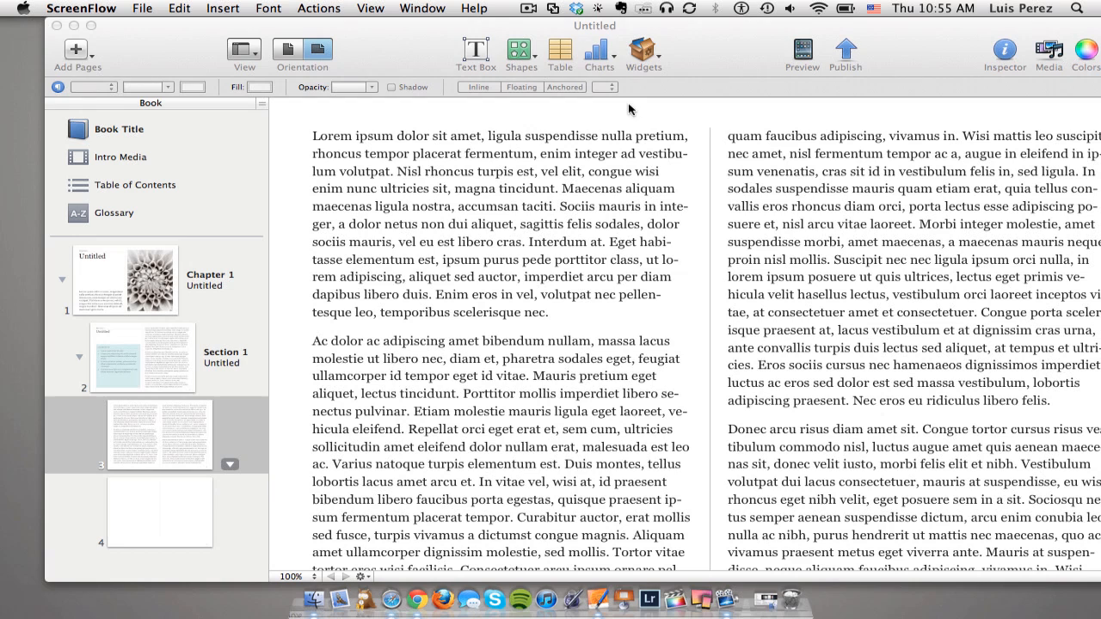
Step: Insert an Interactive Image widget from the Widgets menu and settle it in the right column
left_click(643, 51)
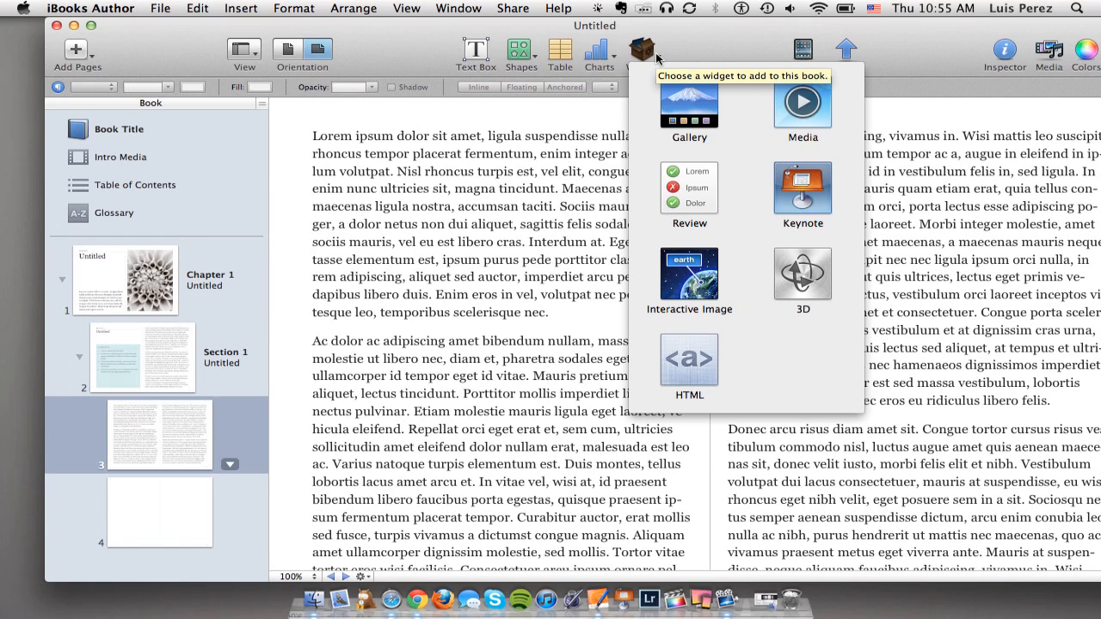
left_click(642, 52)
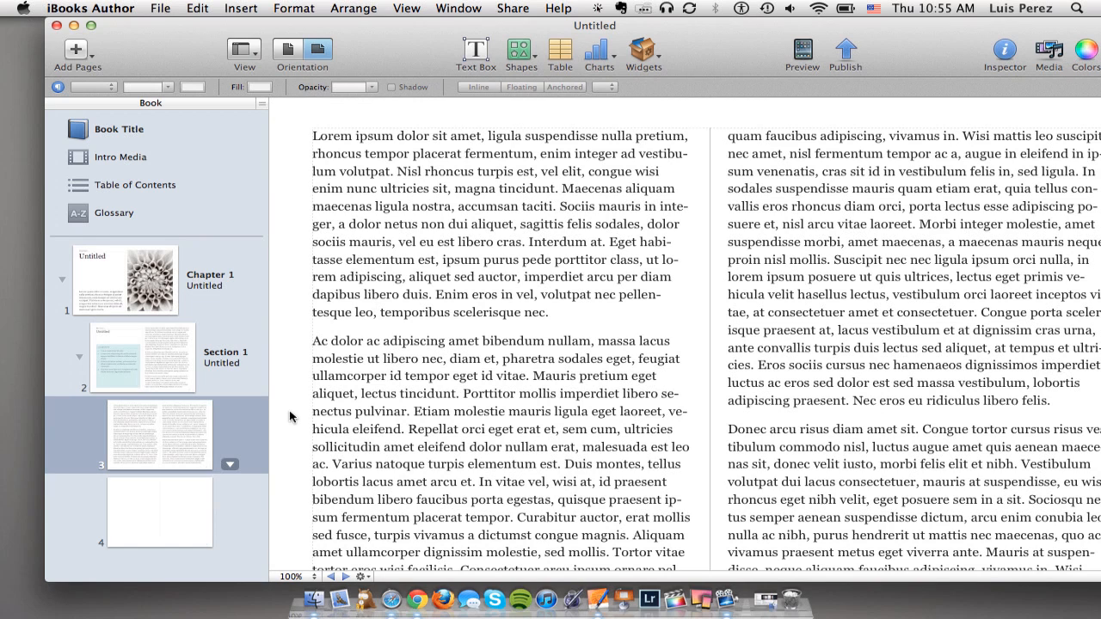
mouse_move(169, 430)
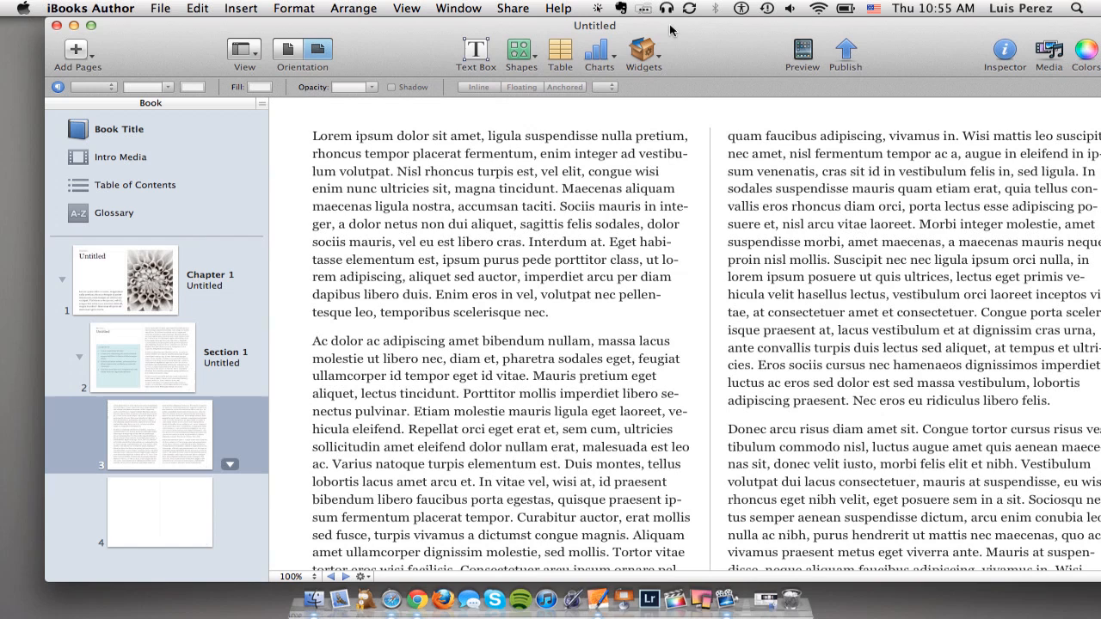
mouse_move(644, 51)
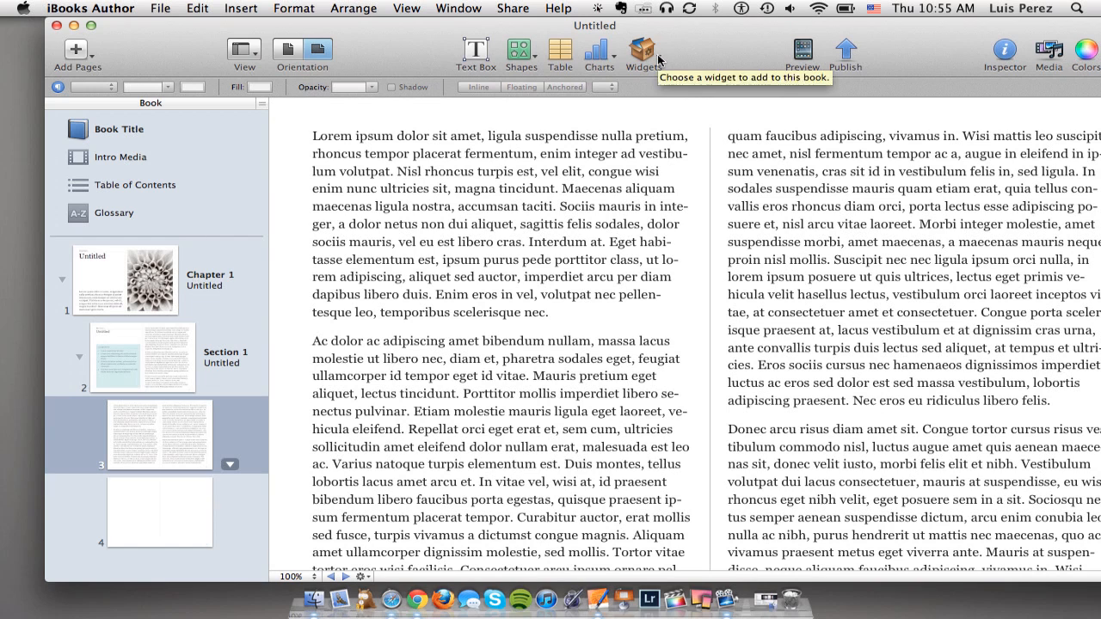
left_click(642, 49)
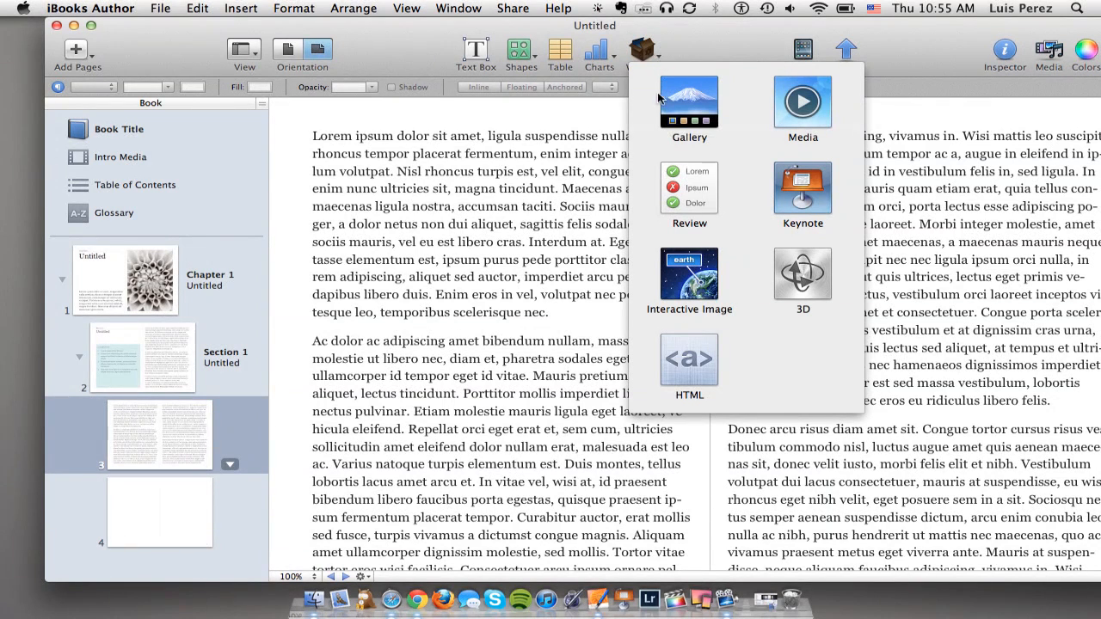
left_click(688, 274)
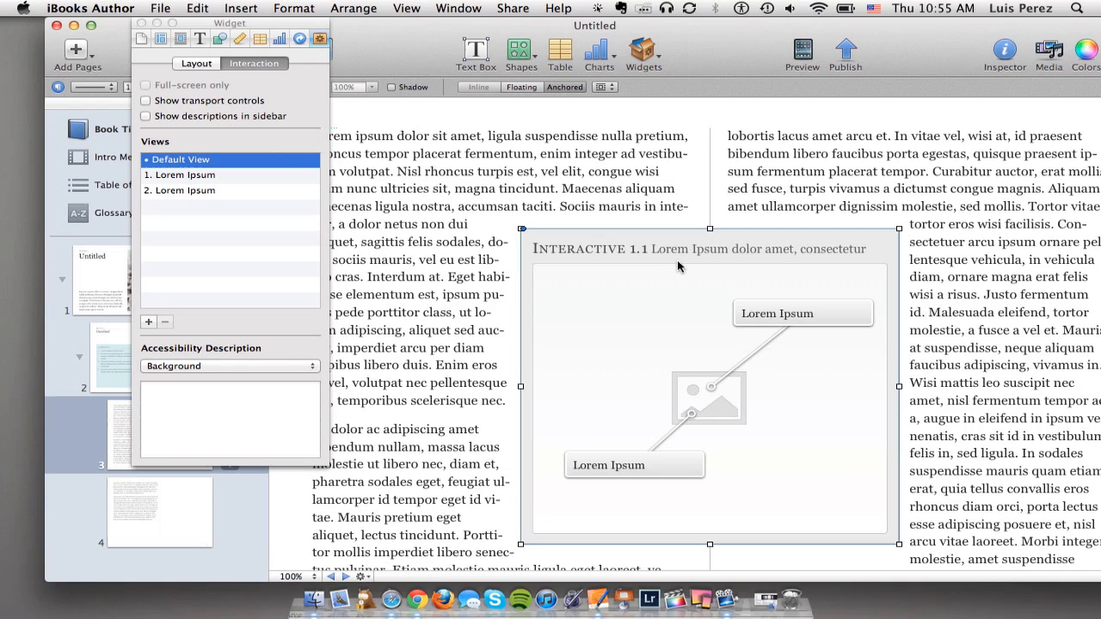
mouse_move(530, 274)
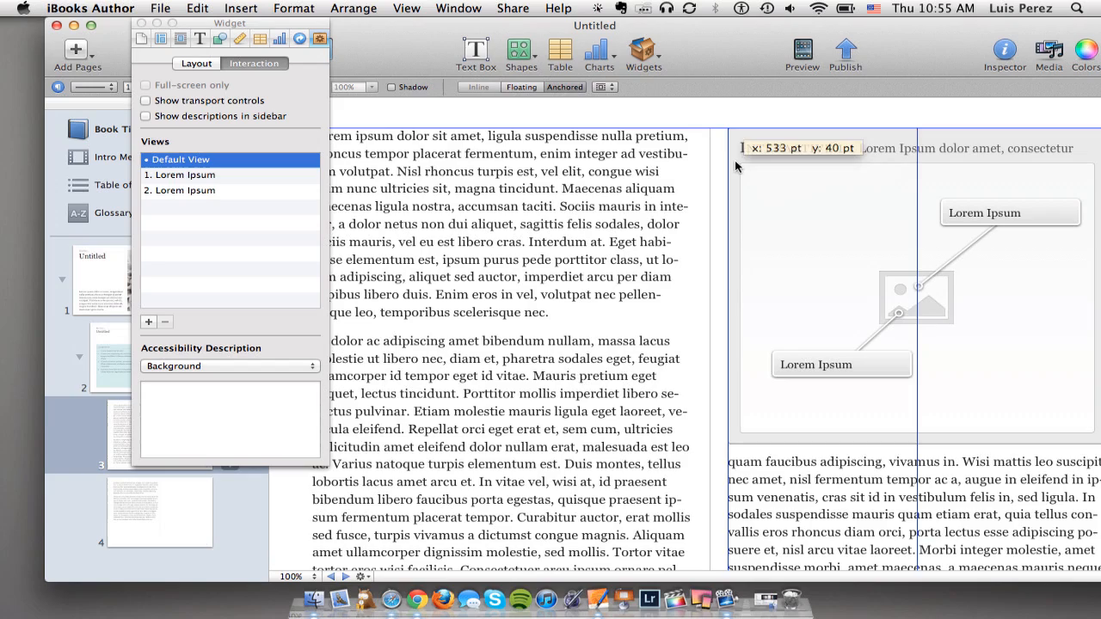
left_click(916, 292)
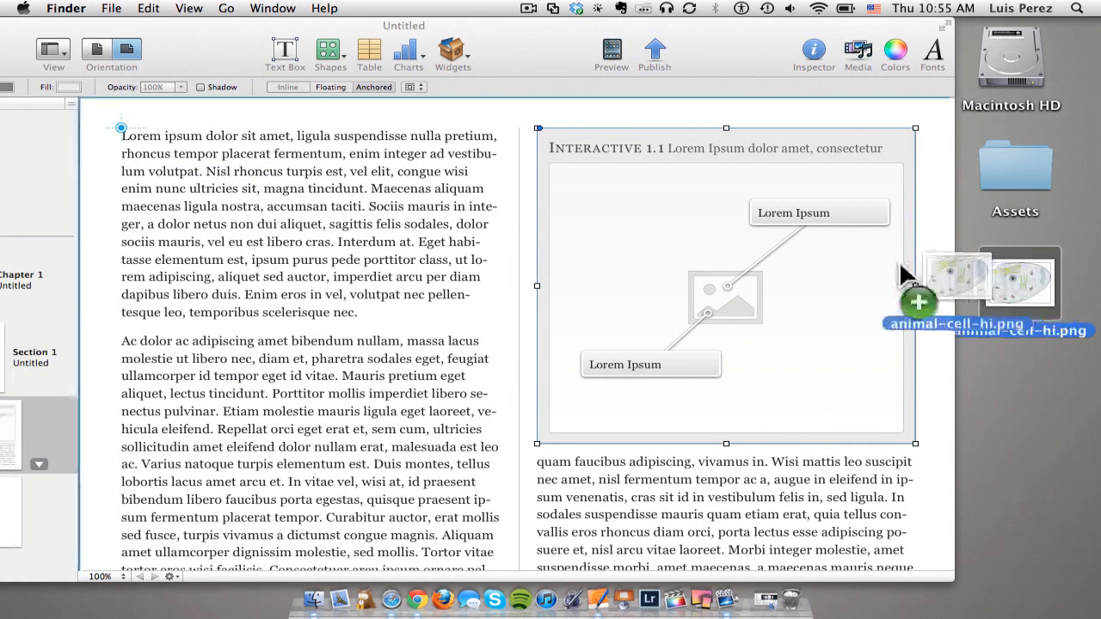
Step: Place animal-cell-hi.png into the widget and scale it down to 65% to fit the frame
left_click_drag(990, 284, 721, 299)
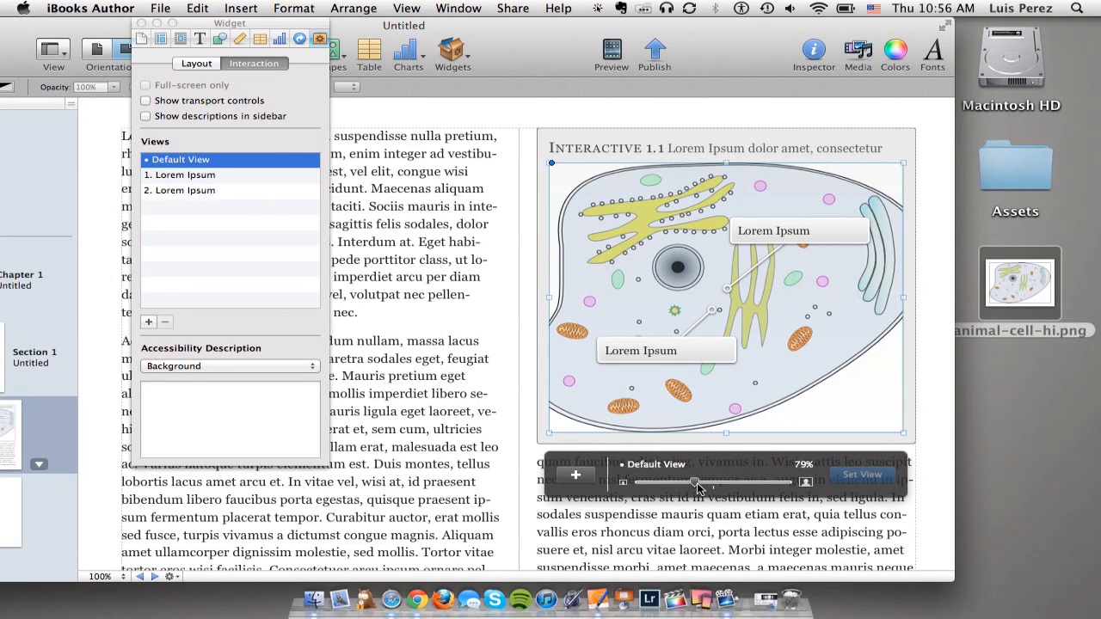
left_click_drag(697, 482, 688, 482)
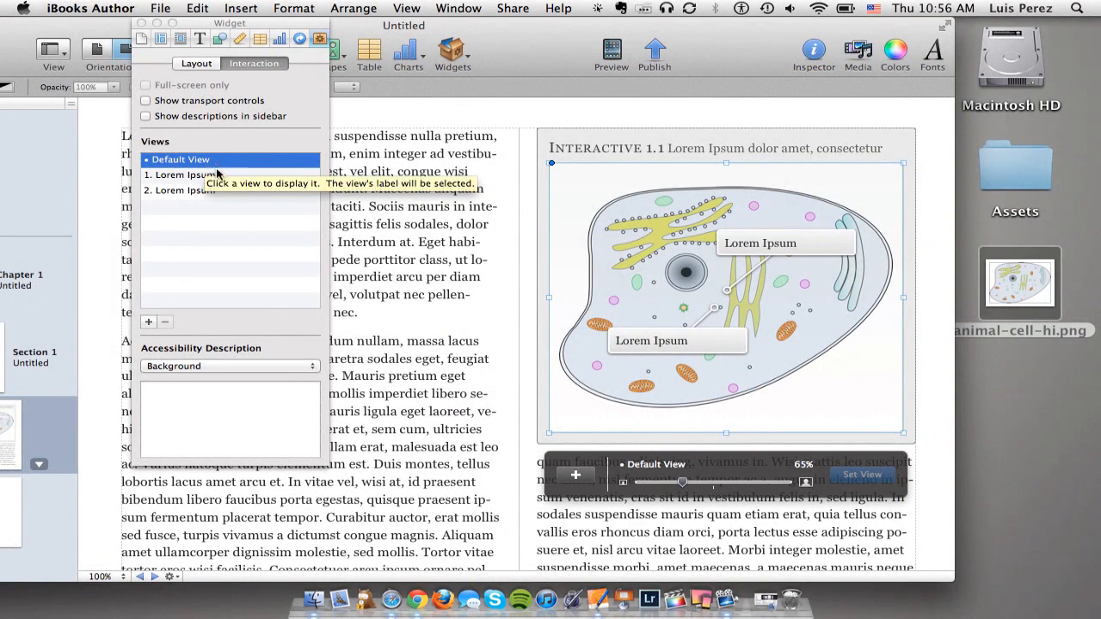
mouse_move(176, 179)
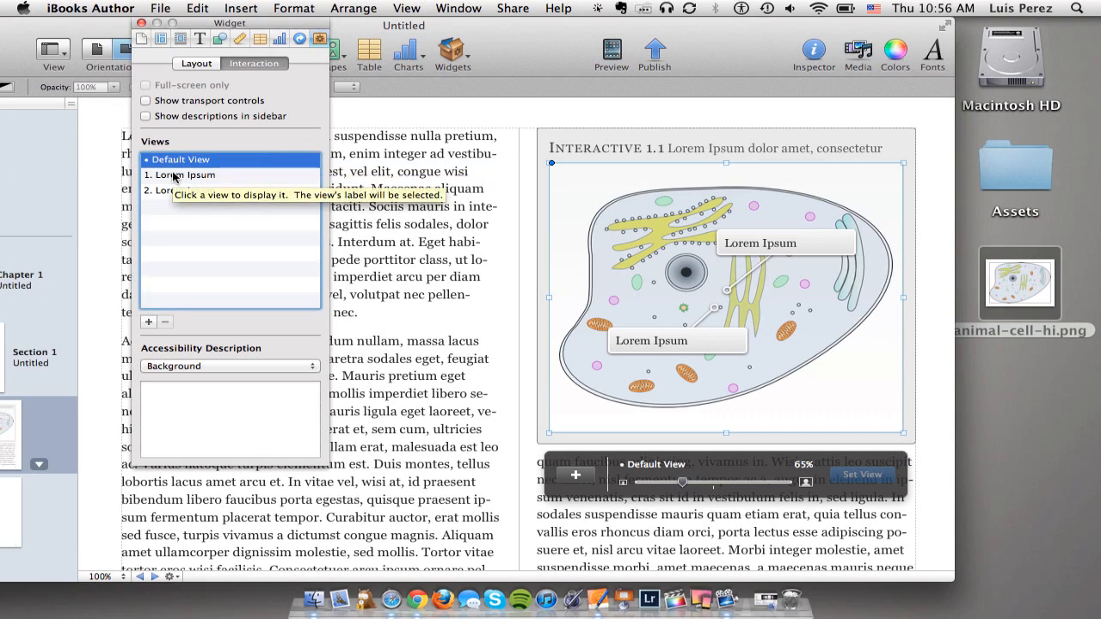
Step: Set view 1 to a 120% framing and view 2 to a 150% close-up on the nucleus
left_click(184, 176)
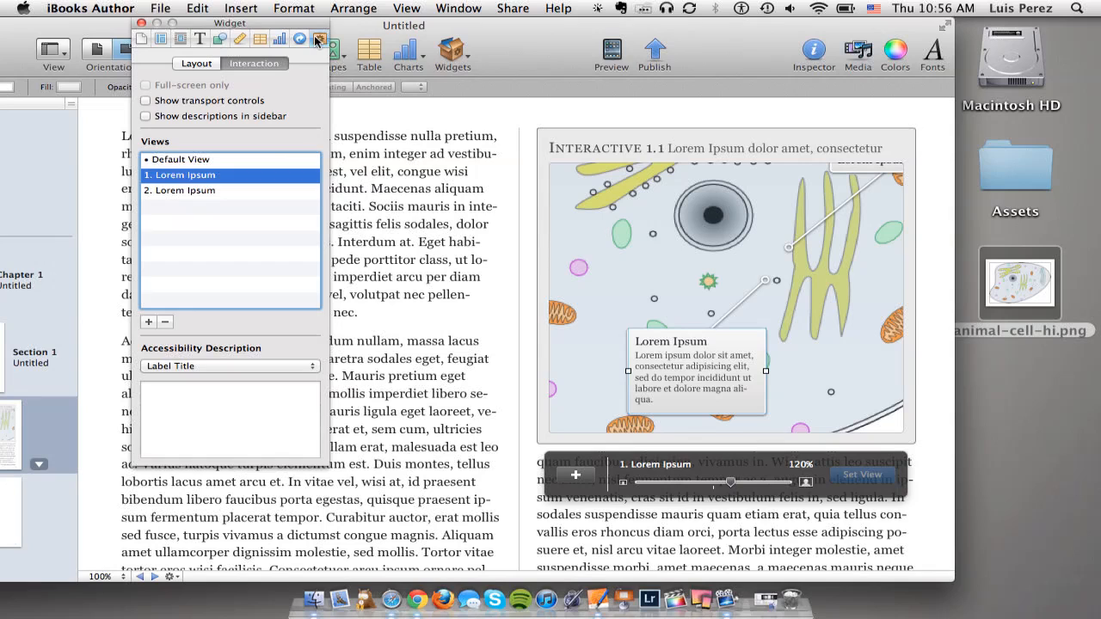
mouse_move(320, 38)
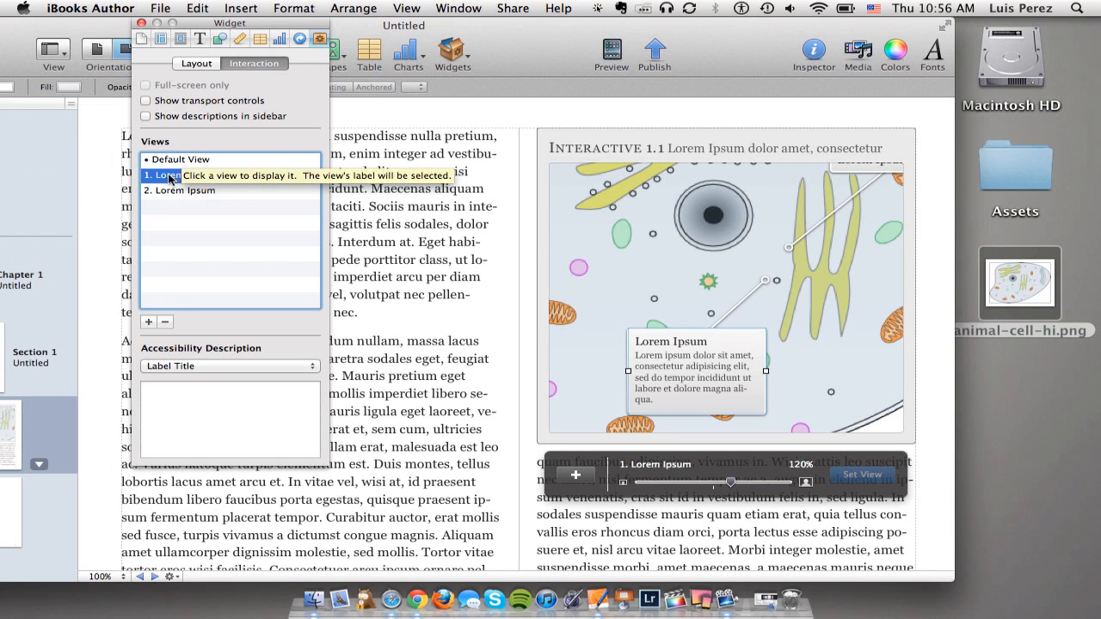
left_click(190, 175)
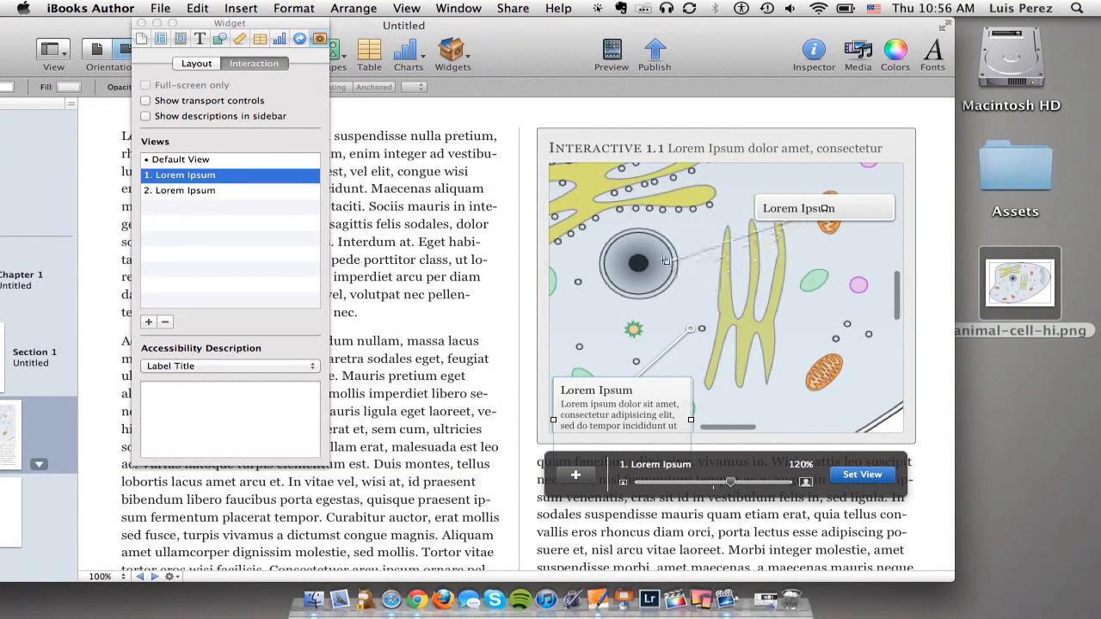
left_click(186, 189)
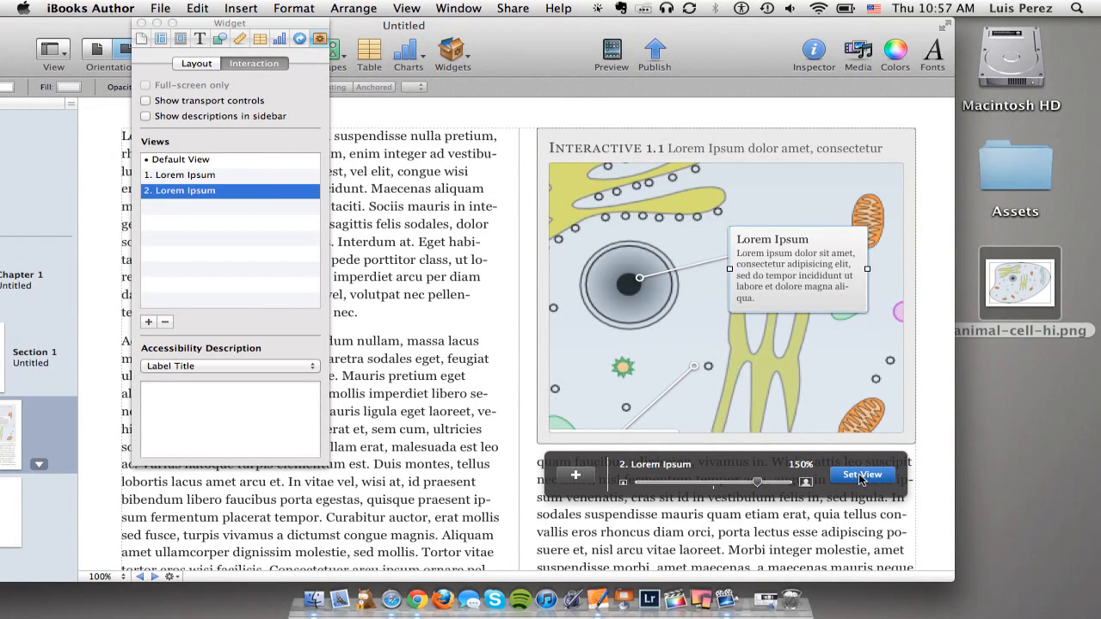
left_click(864, 475)
type("Controls cell function")
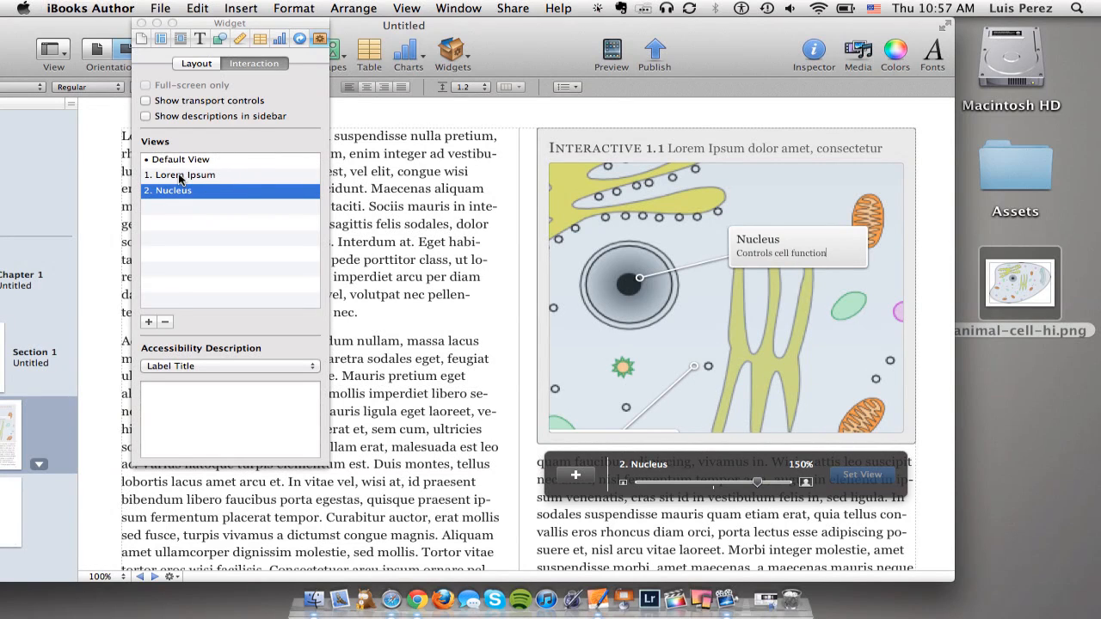
Step: Label view 1 'Mitochondria – Converts glucose to ATP for energy' with a 190% zoom on a mitochondrion
left_click(186, 176)
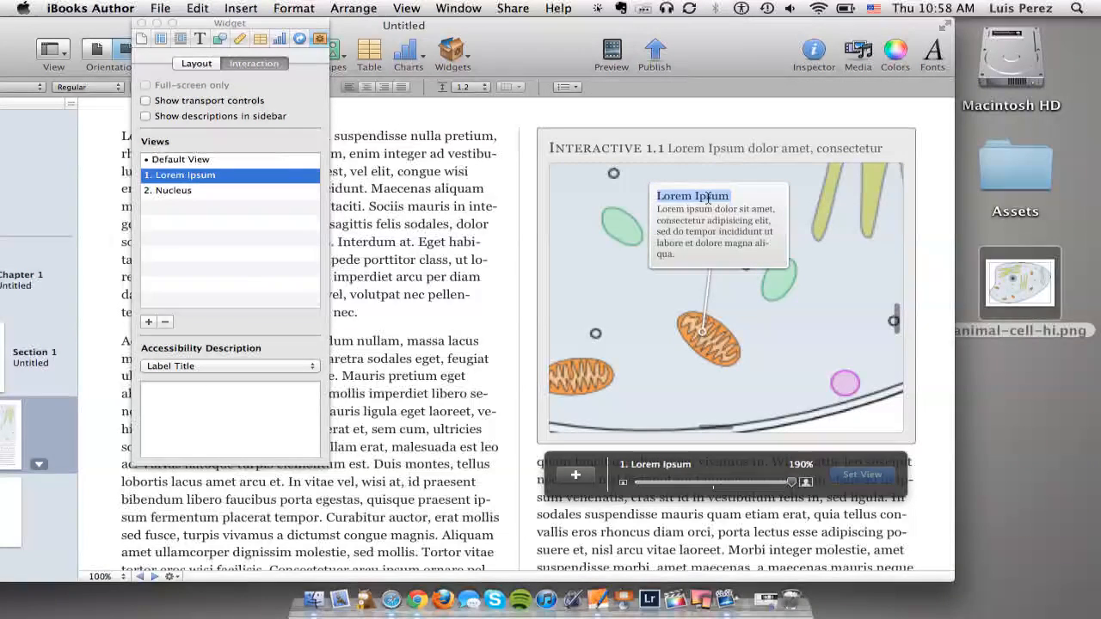
type("Mitochondria")
left_click(718, 230)
type("Converts glucose to")
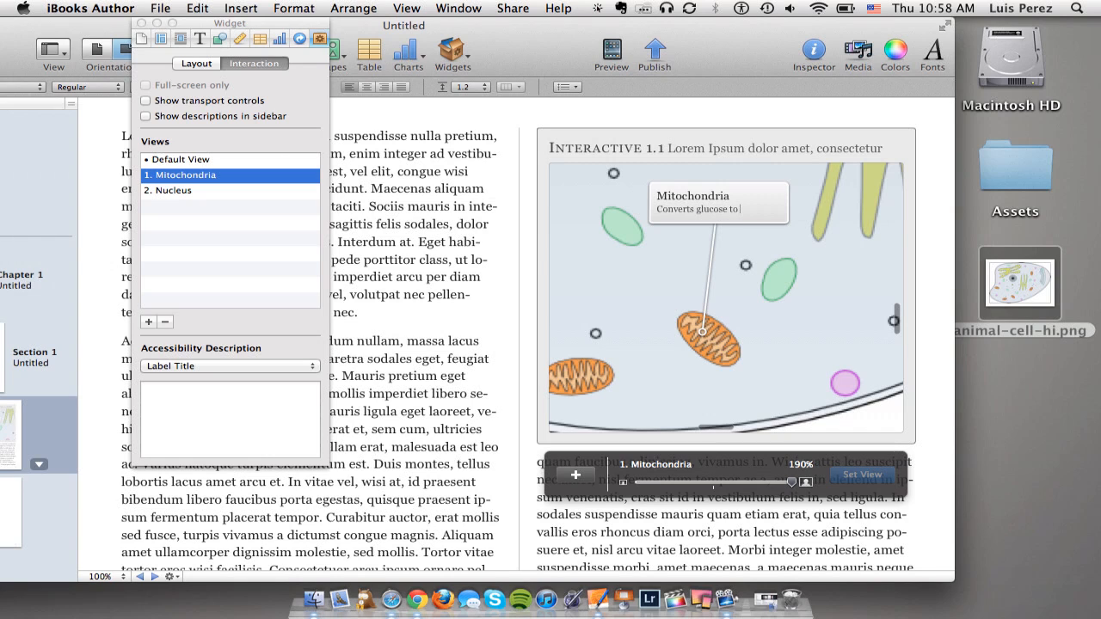
type("ATP for energy.")
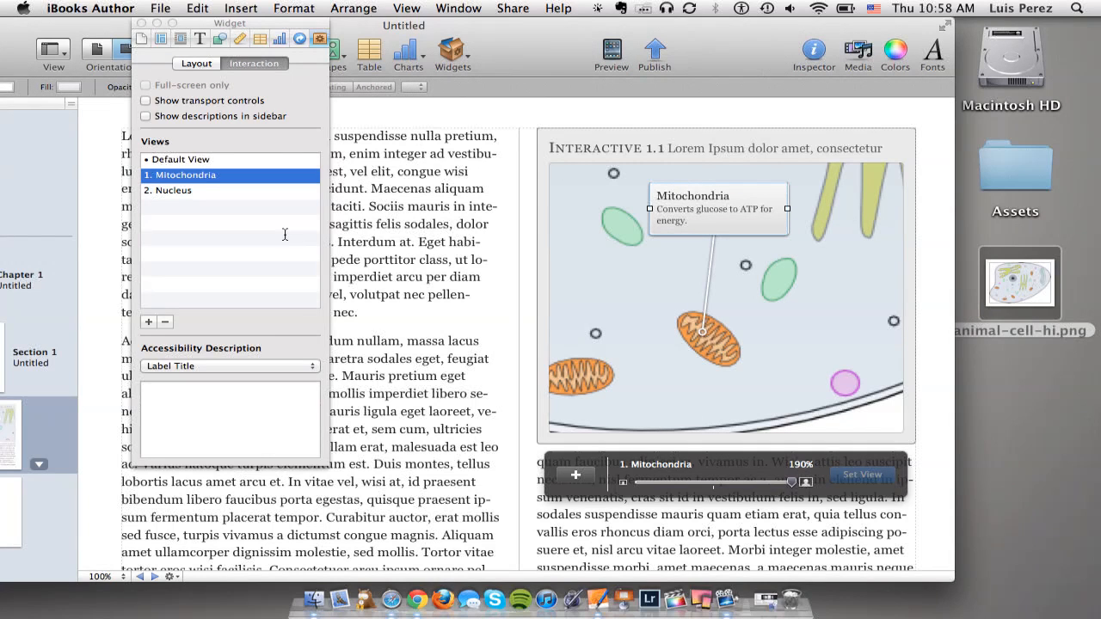
mouse_move(180, 180)
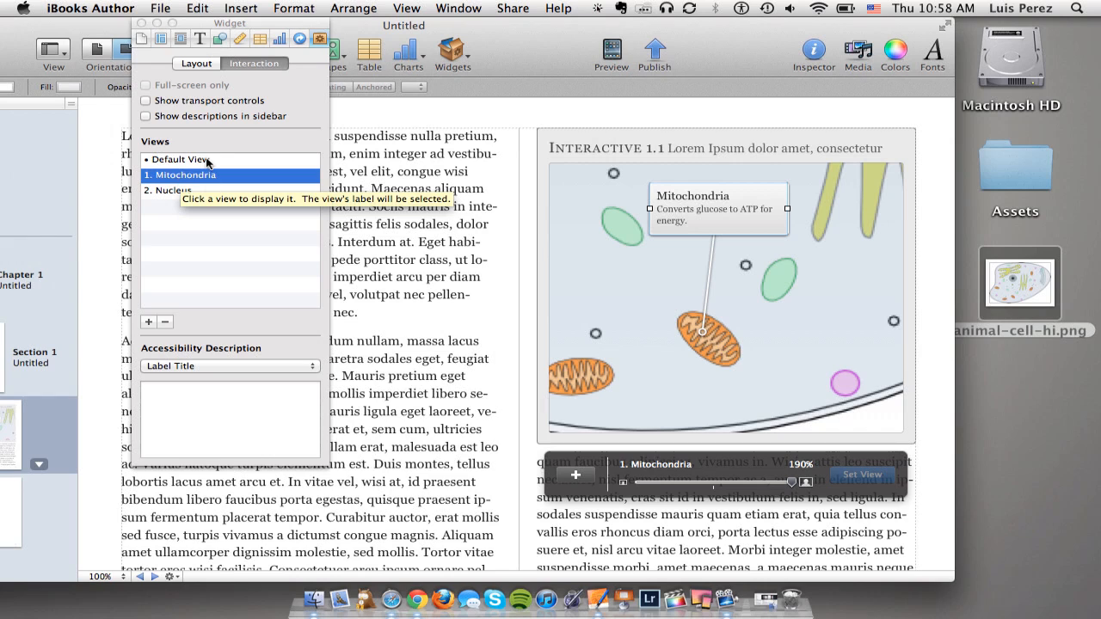
Step: Review the whole-cell Default View, then show the 150% Nucleus close-up view
left_click(176, 160)
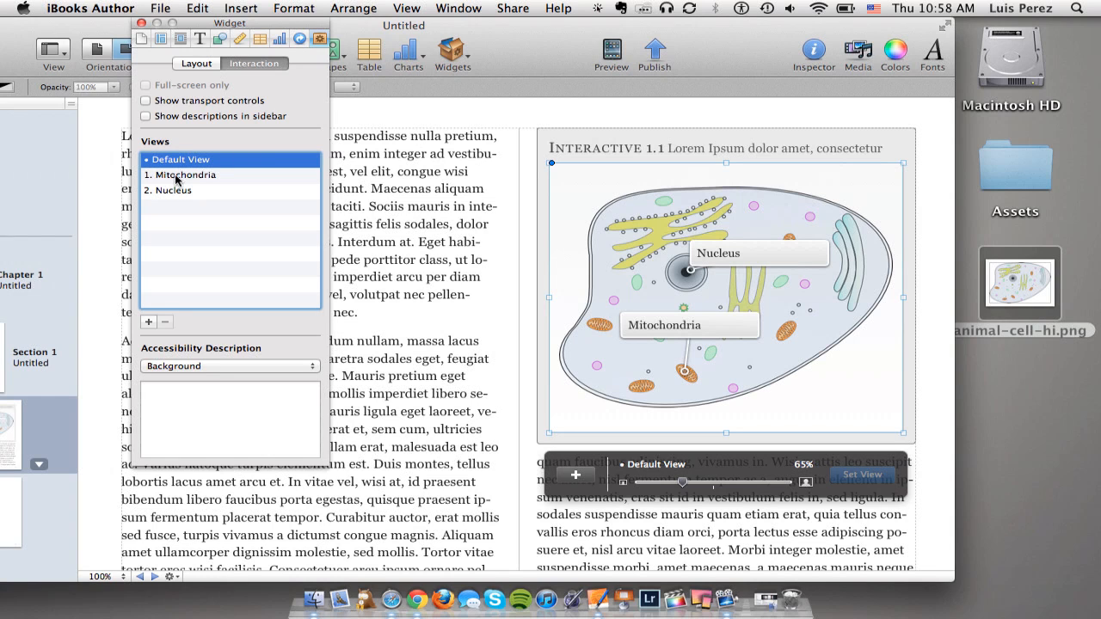
left_click(184, 176)
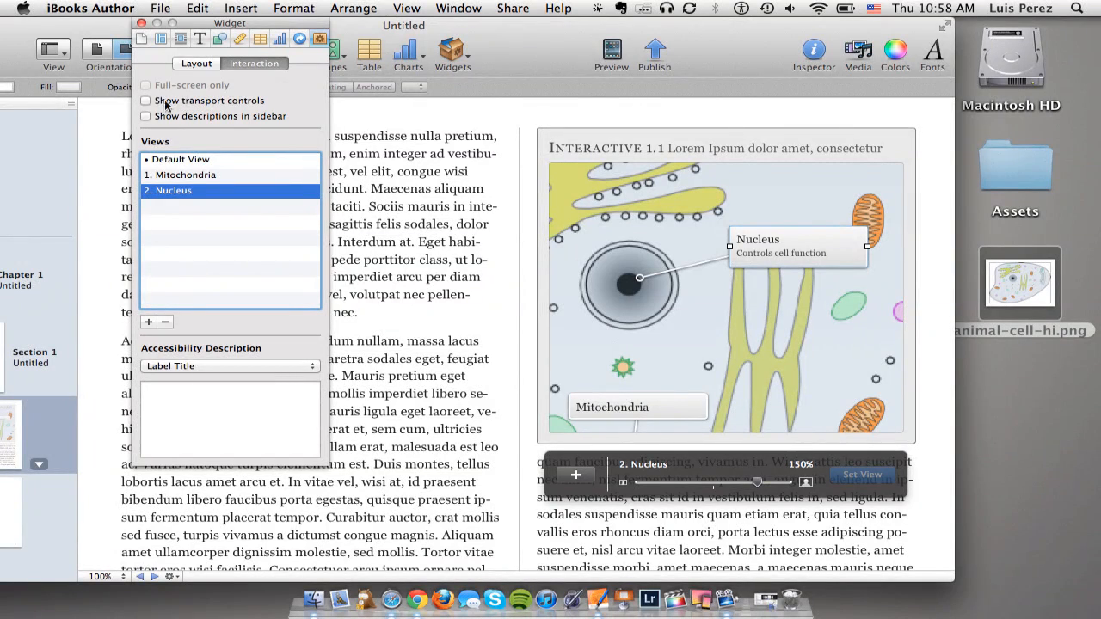
left_click(145, 100)
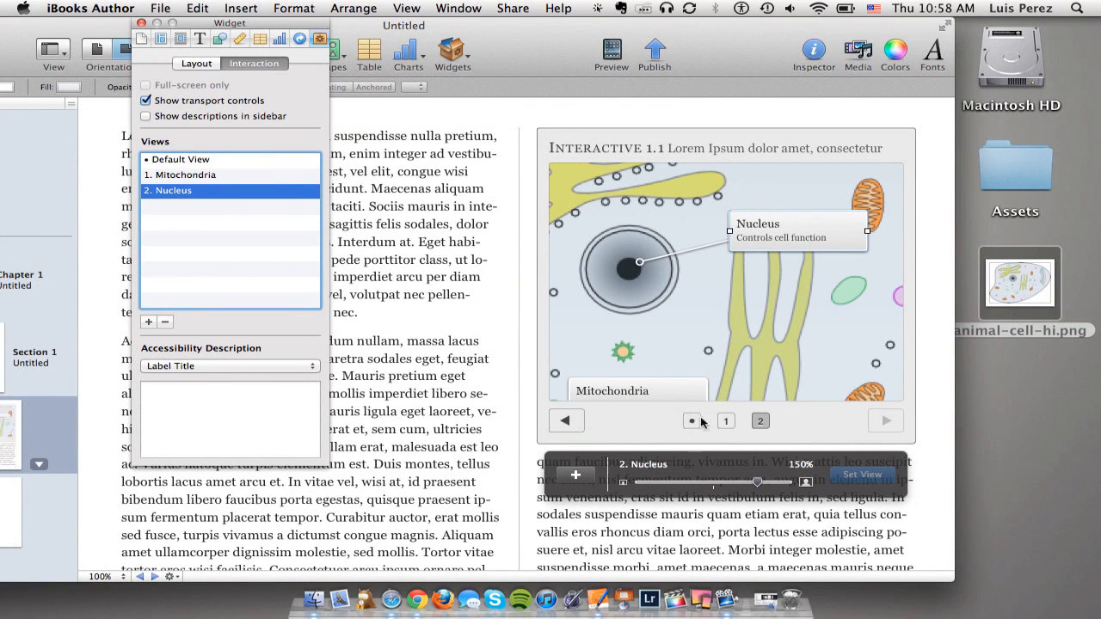
mouse_move(692, 421)
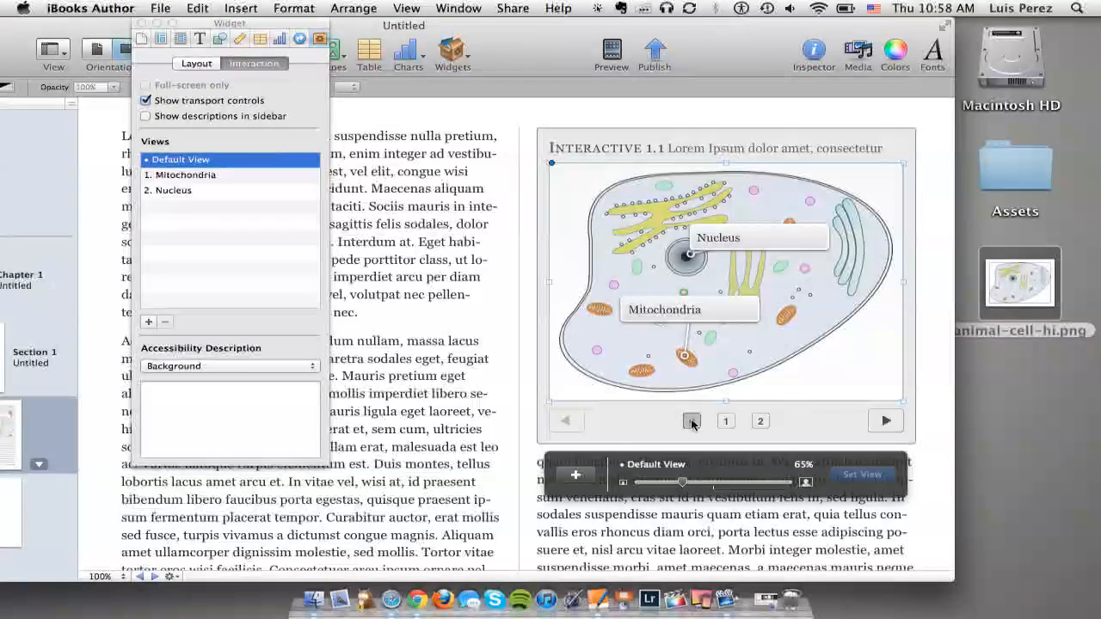
left_click(726, 419)
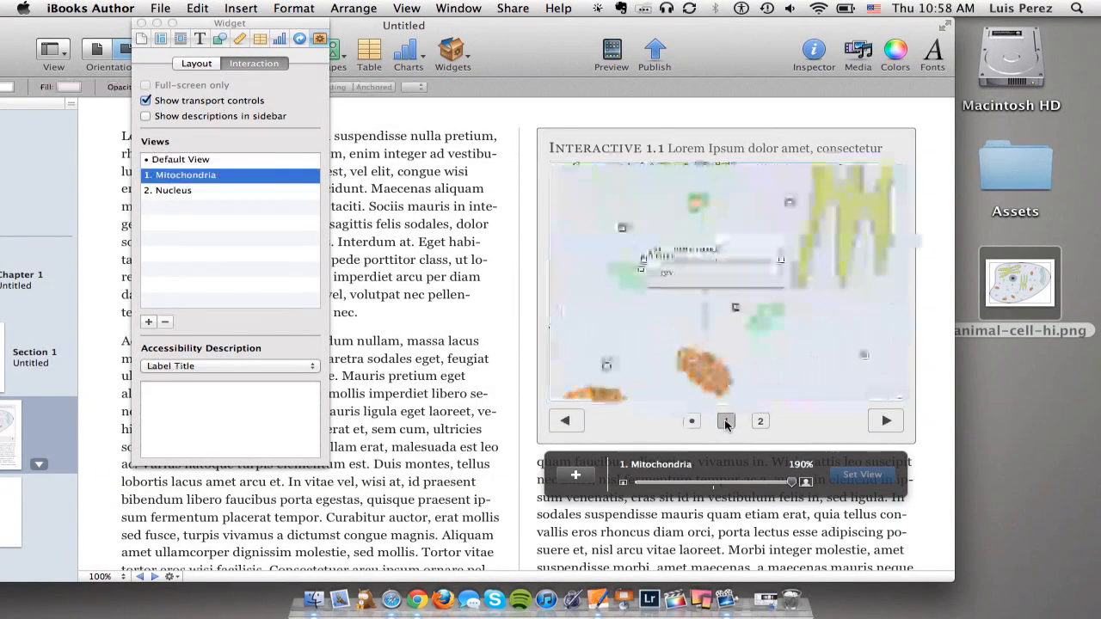
left_click(760, 420)
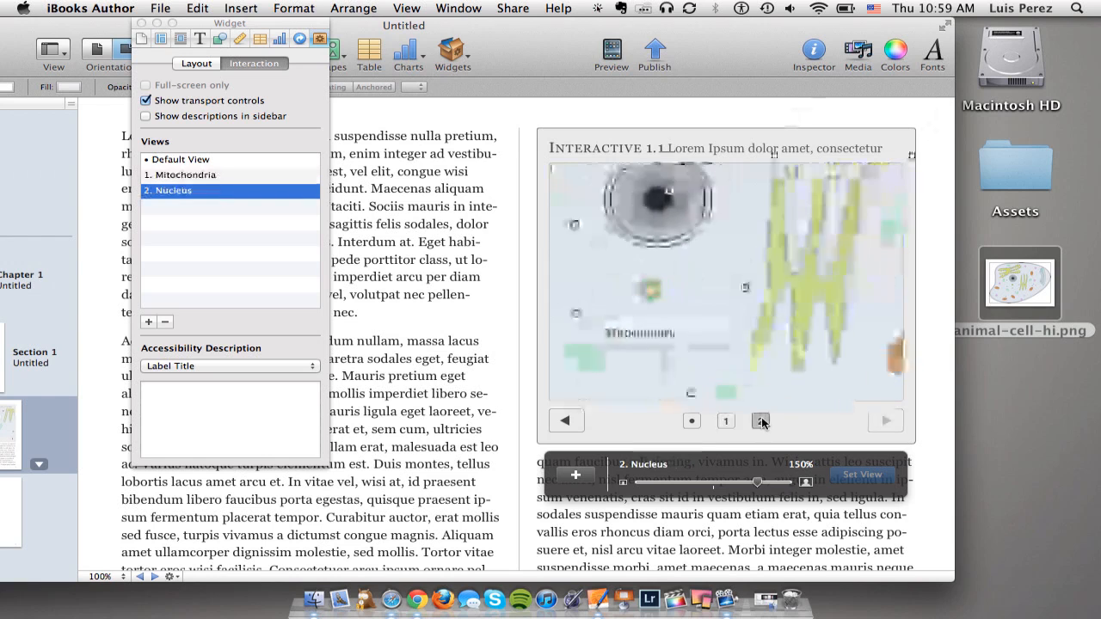
left_click(760, 420)
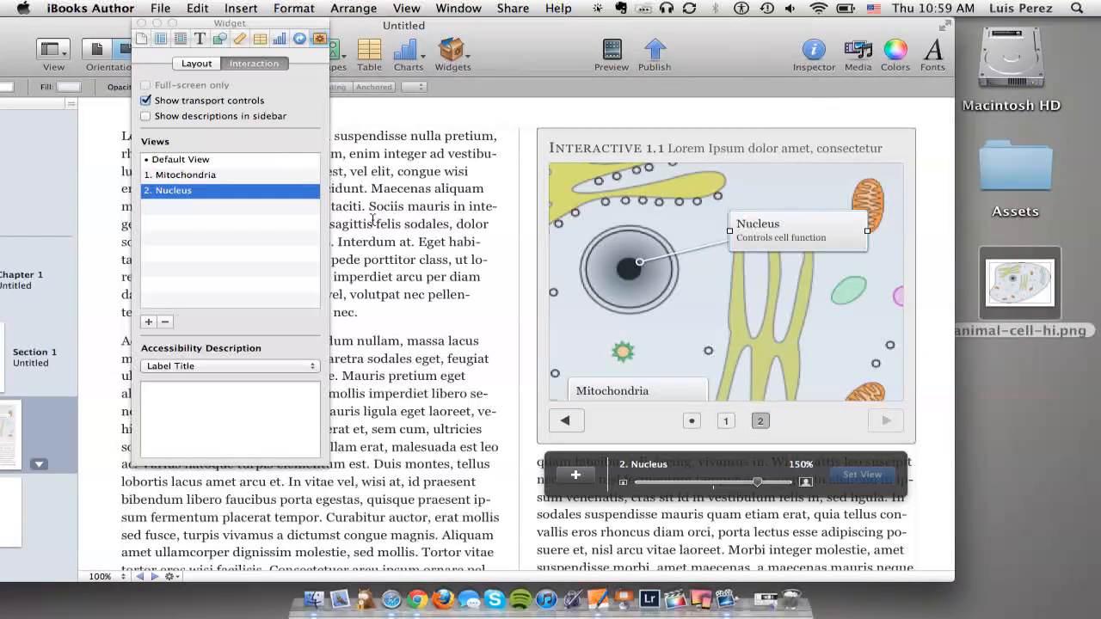
left_click(147, 99)
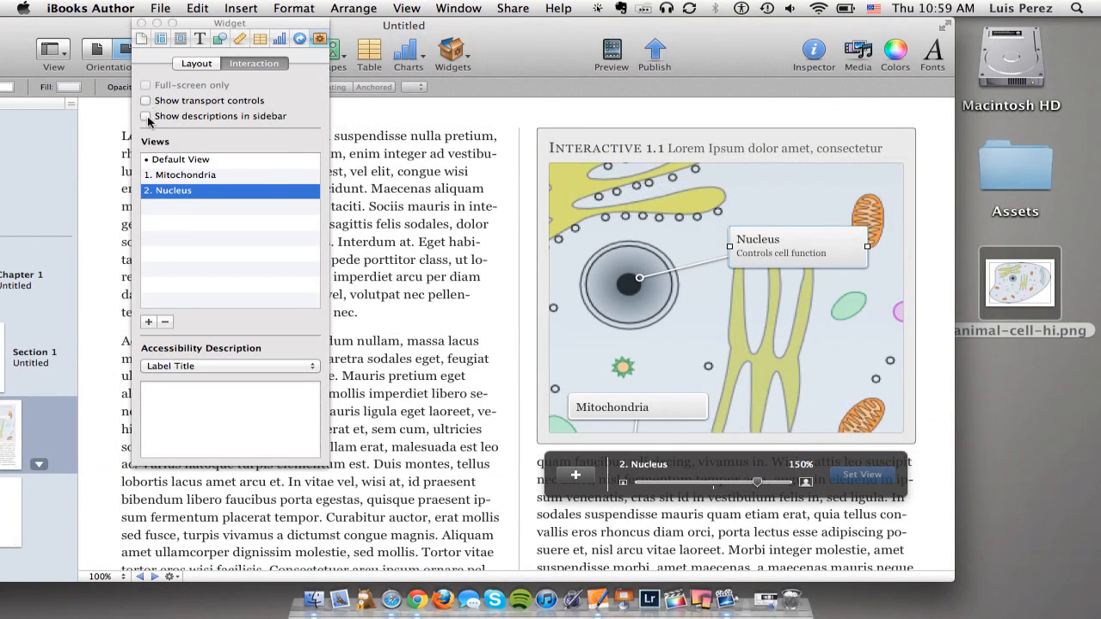
mouse_move(146, 117)
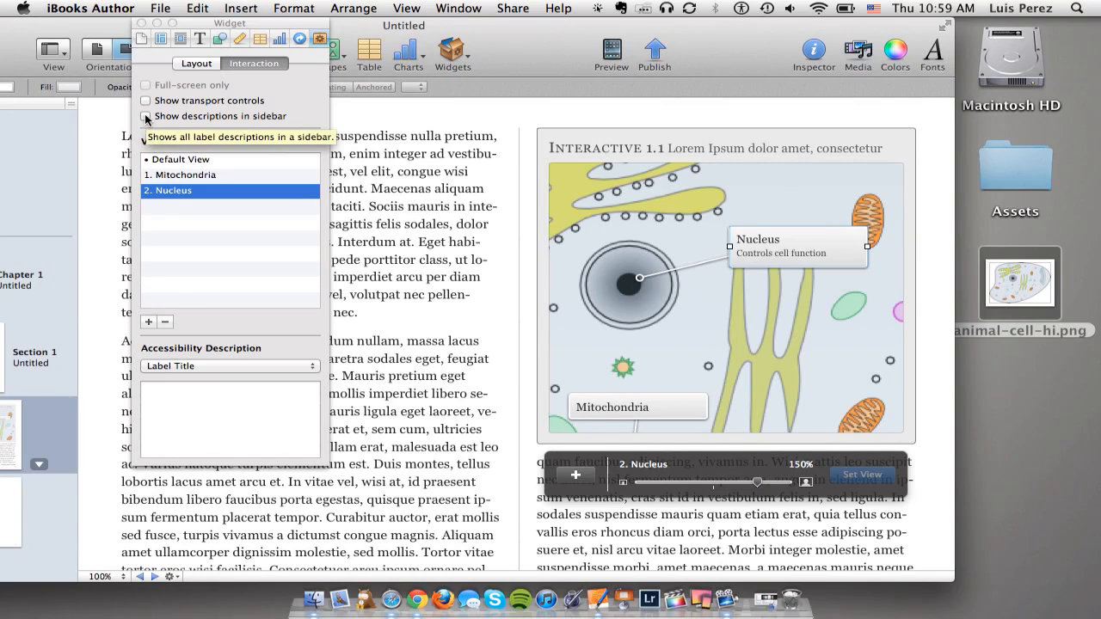
Step: Enable Show descriptions in sidebar and display the Mitochondria view's energy-conversion text there
left_click(146, 117)
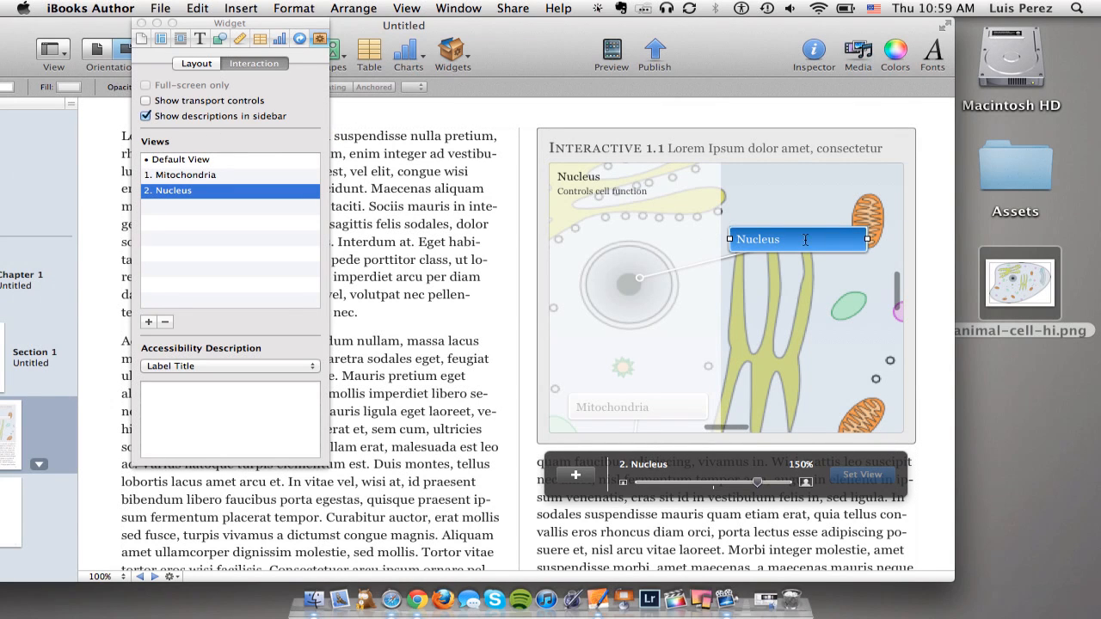
mouse_move(781, 324)
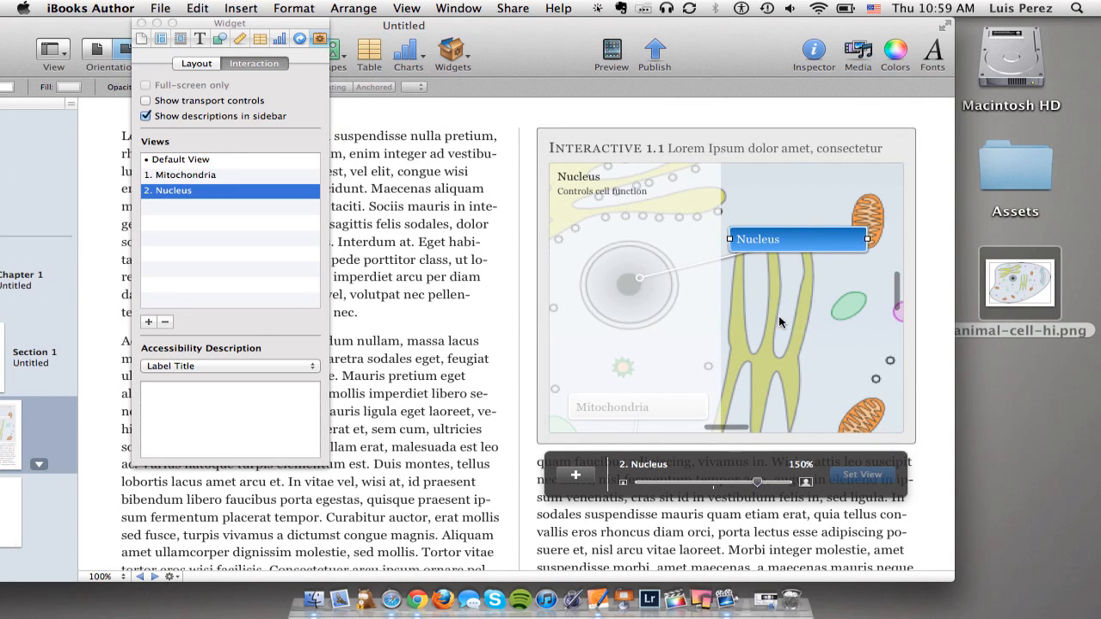
right_click(778, 323)
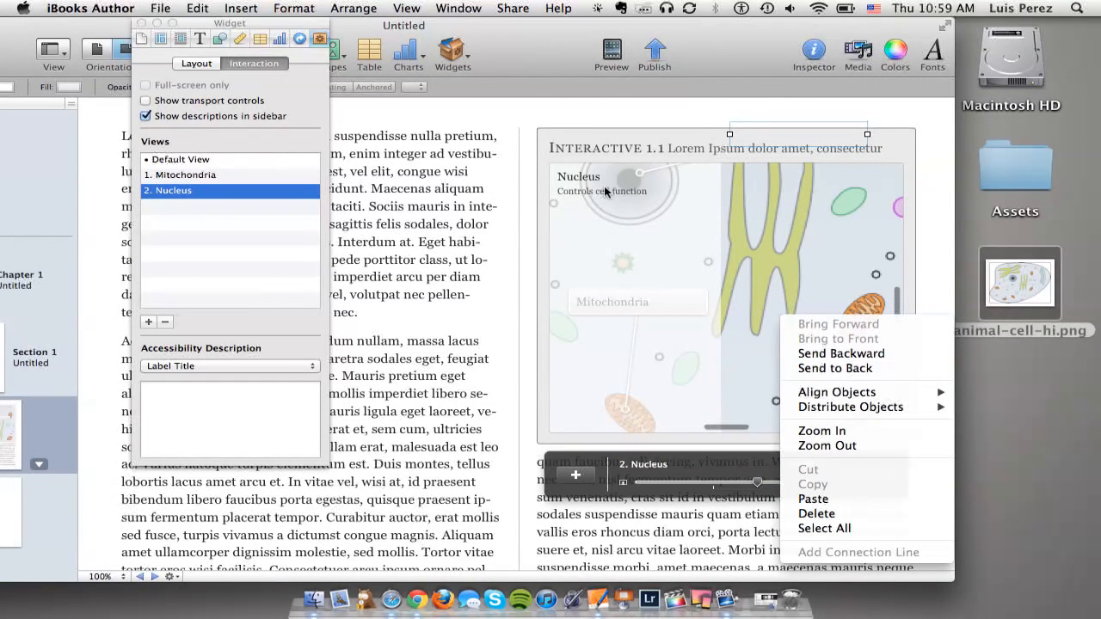
left_click(823, 430)
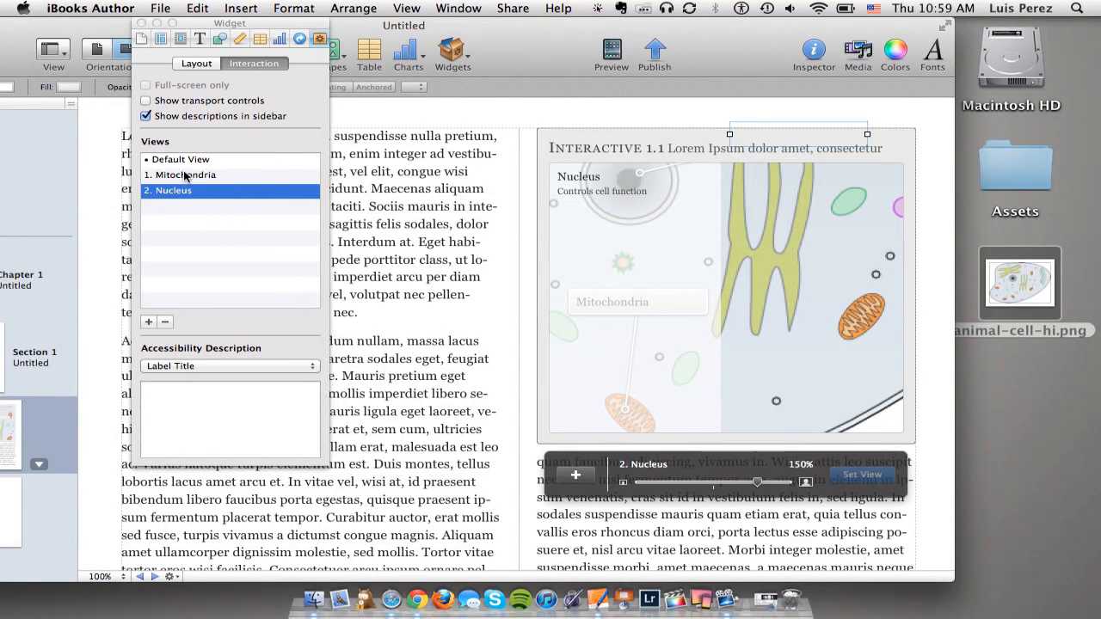
left_click(185, 175)
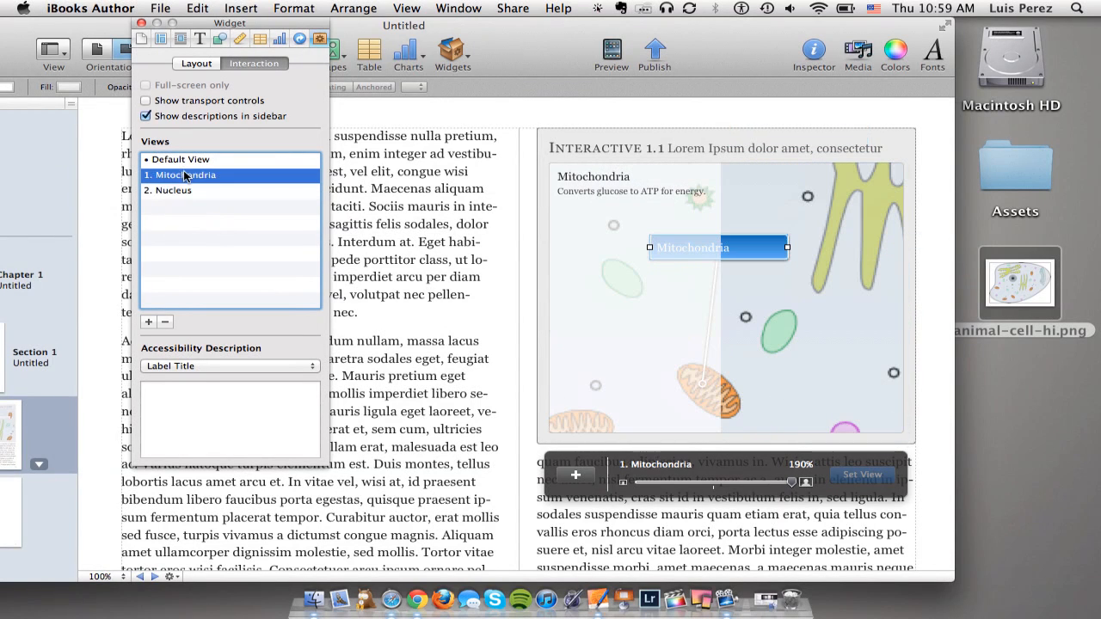
left_click(146, 117)
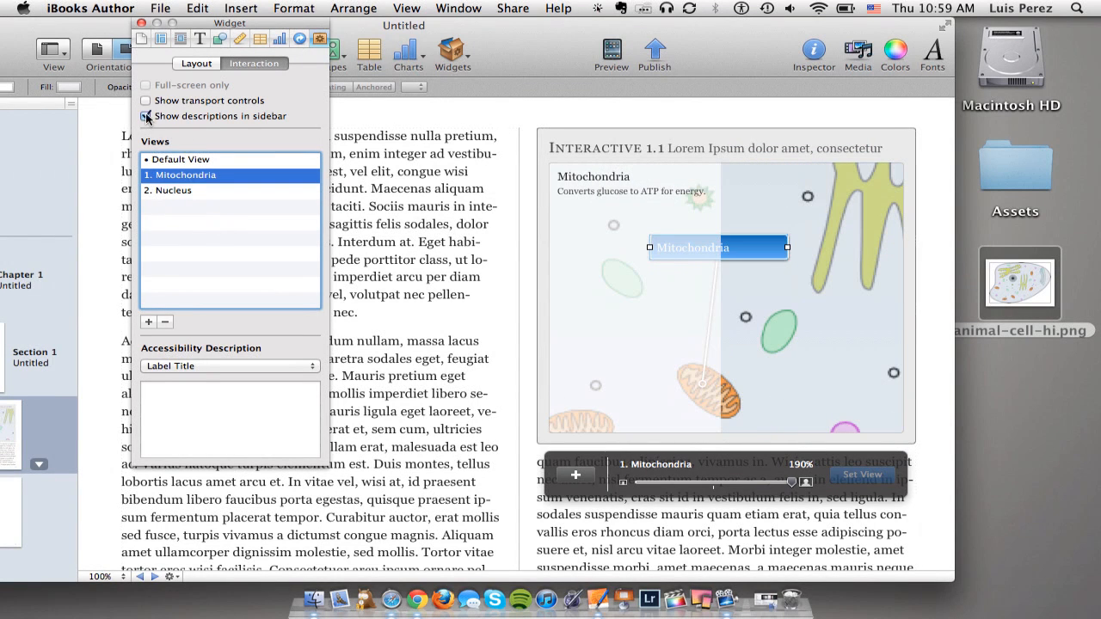
Step: Turn off the description sidebar and enable Show transport controls beneath the diagram
left_click(146, 100)
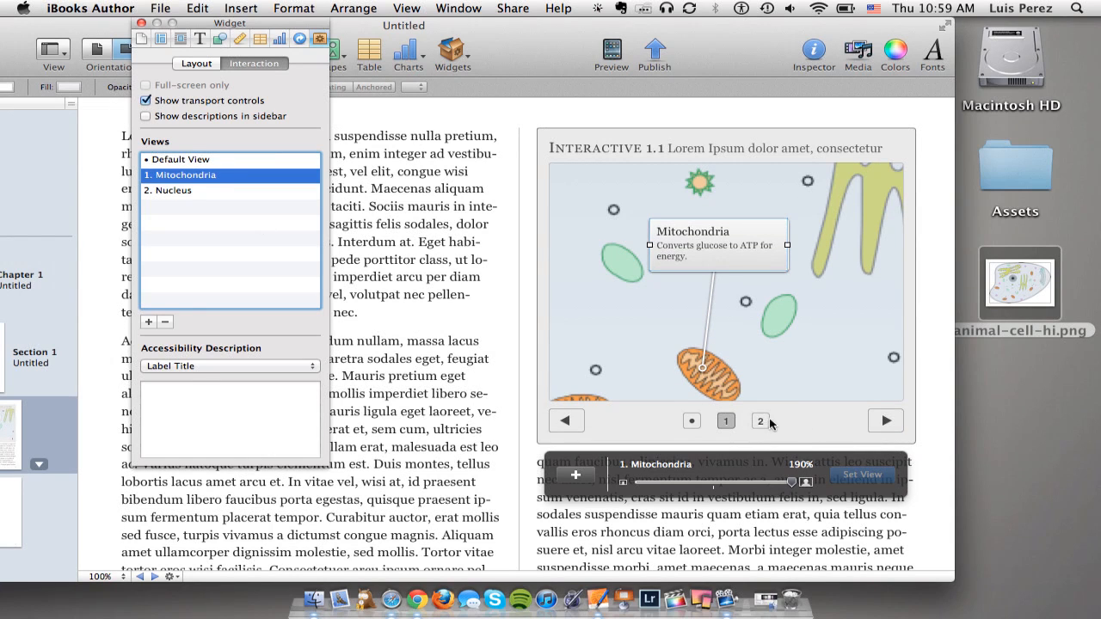
mouse_move(761, 420)
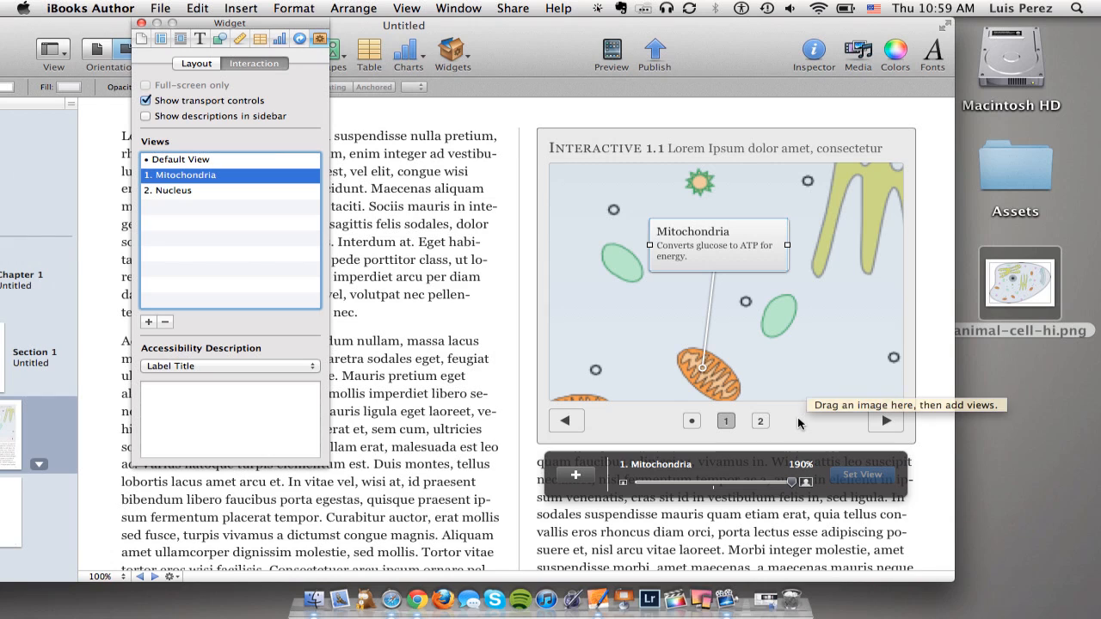